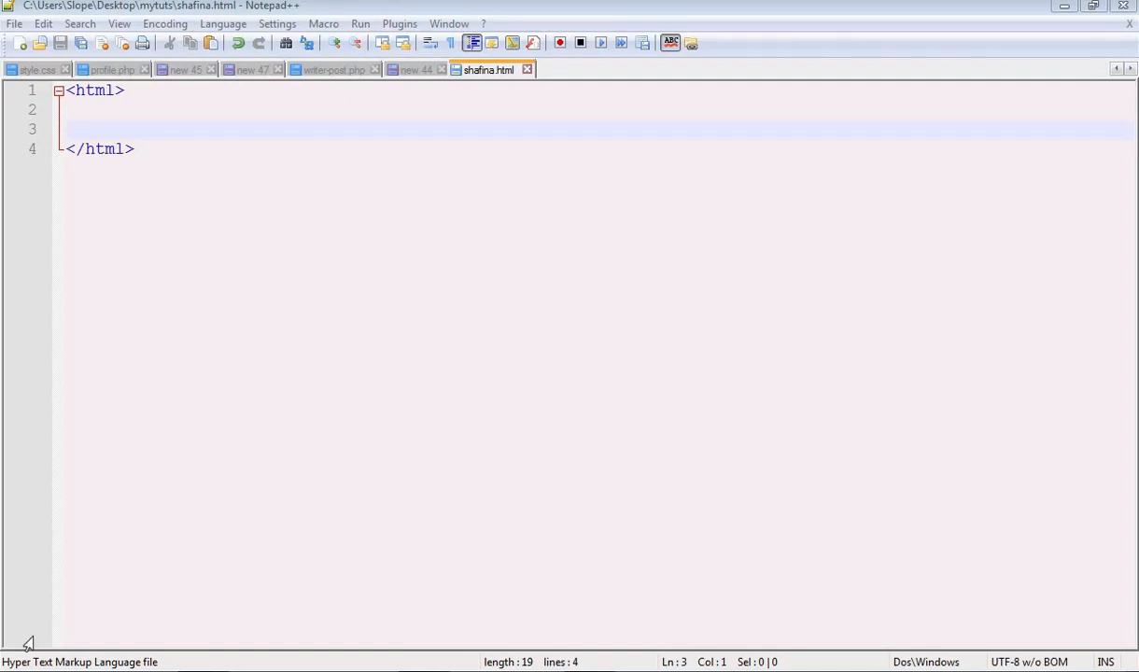
pyautogui.moveTo(4, 449)
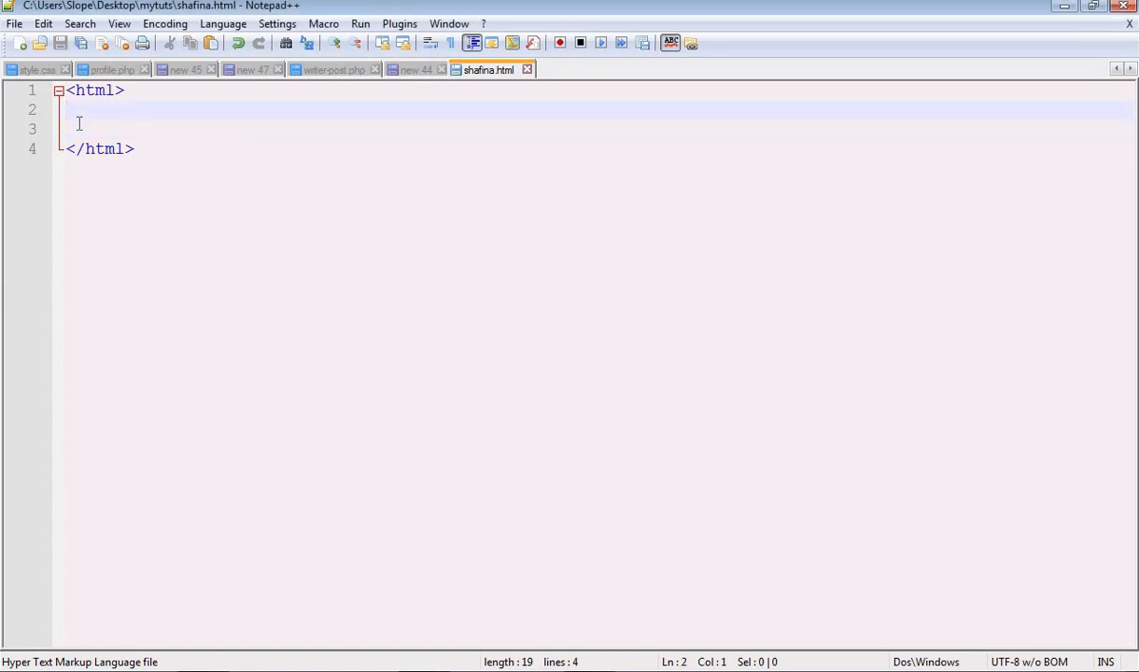
# Delete the extra blank line, leaving <html> and </html> around one empty line 2
pyautogui.press('Backspace')
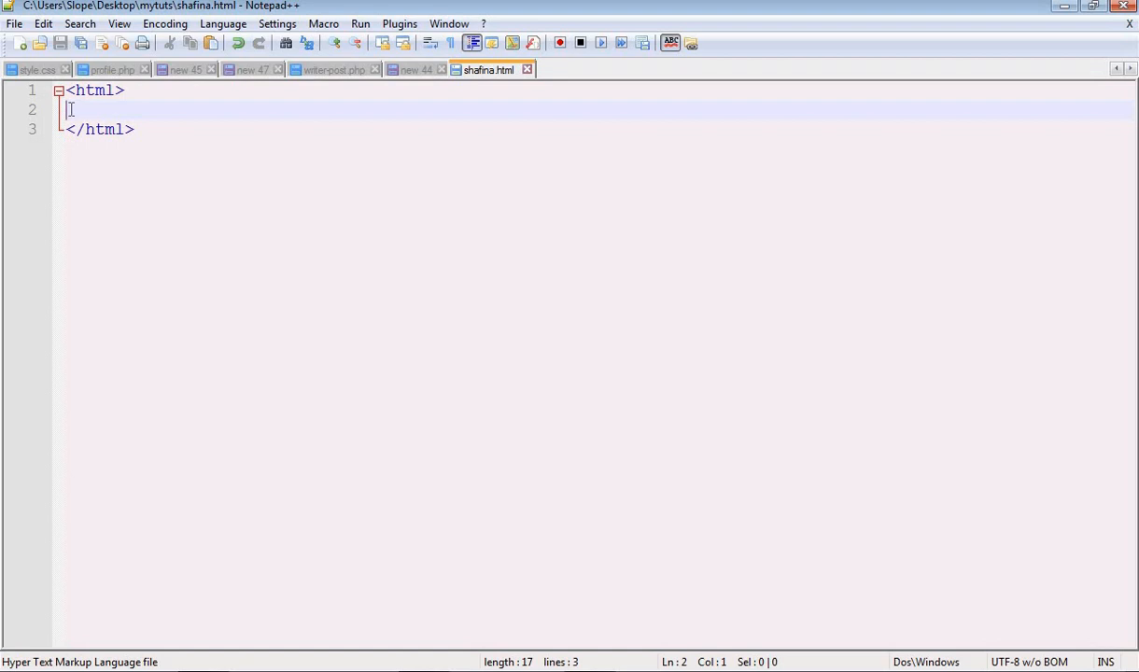
pyautogui.click(97, 89)
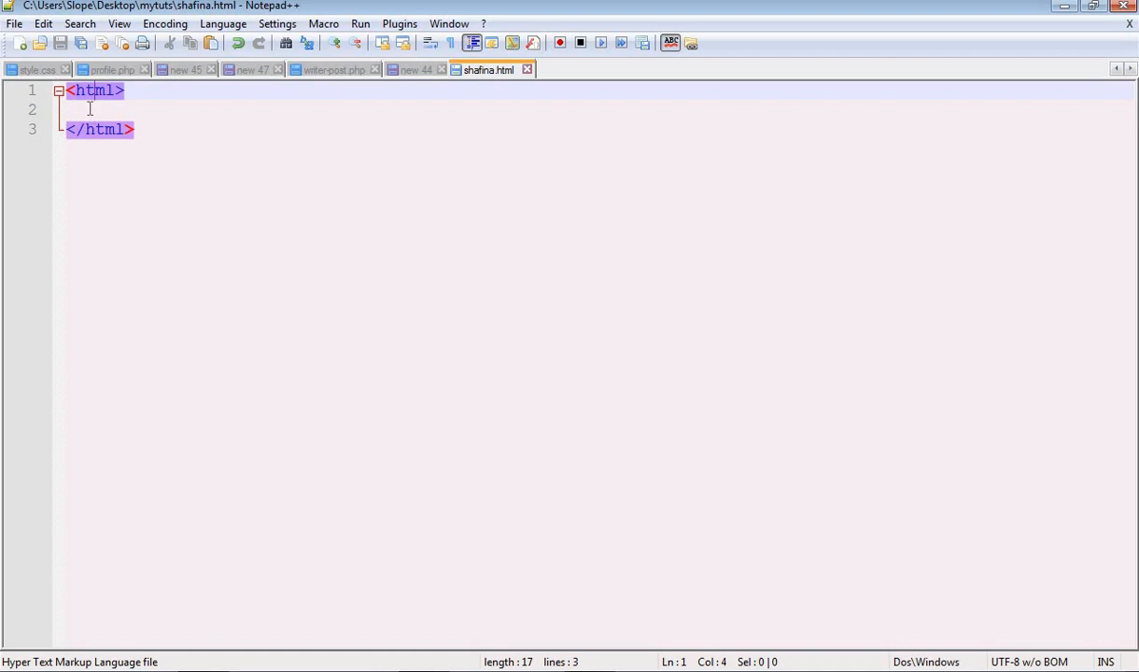
pyautogui.click(89, 108)
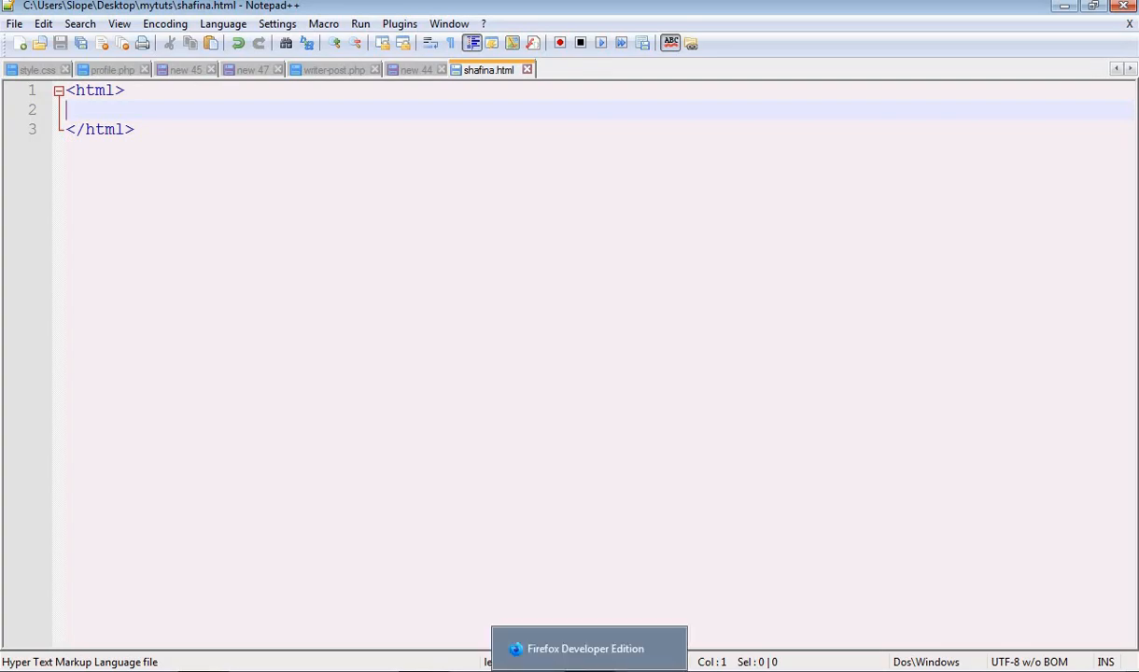
pyautogui.click(588, 648)
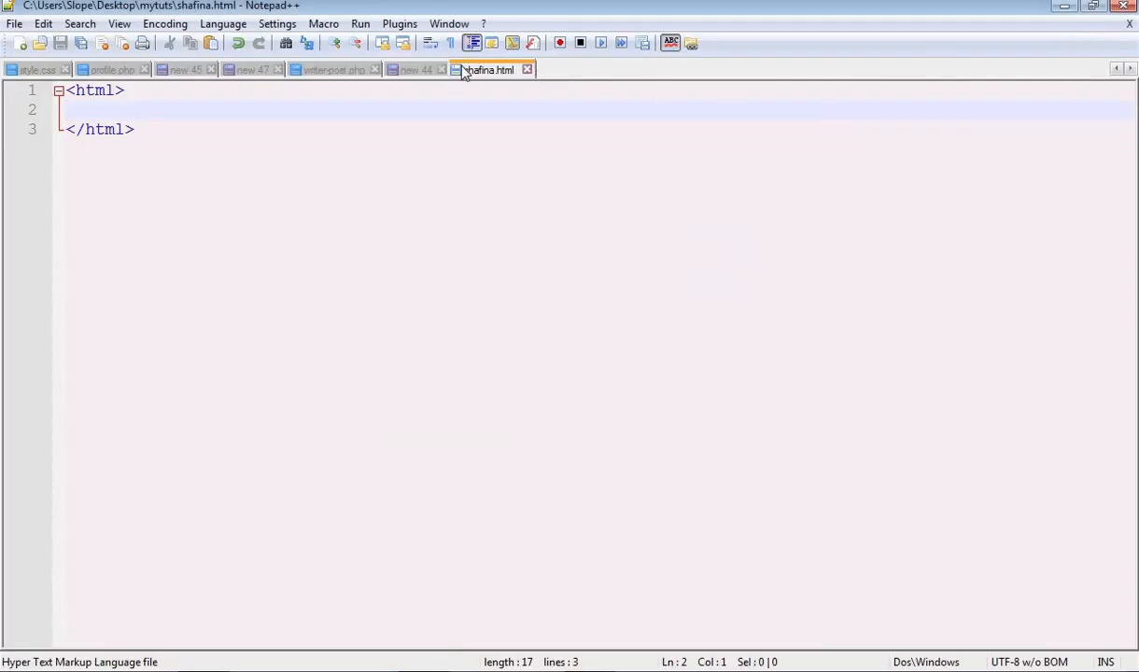
pyautogui.moveTo(336, 37)
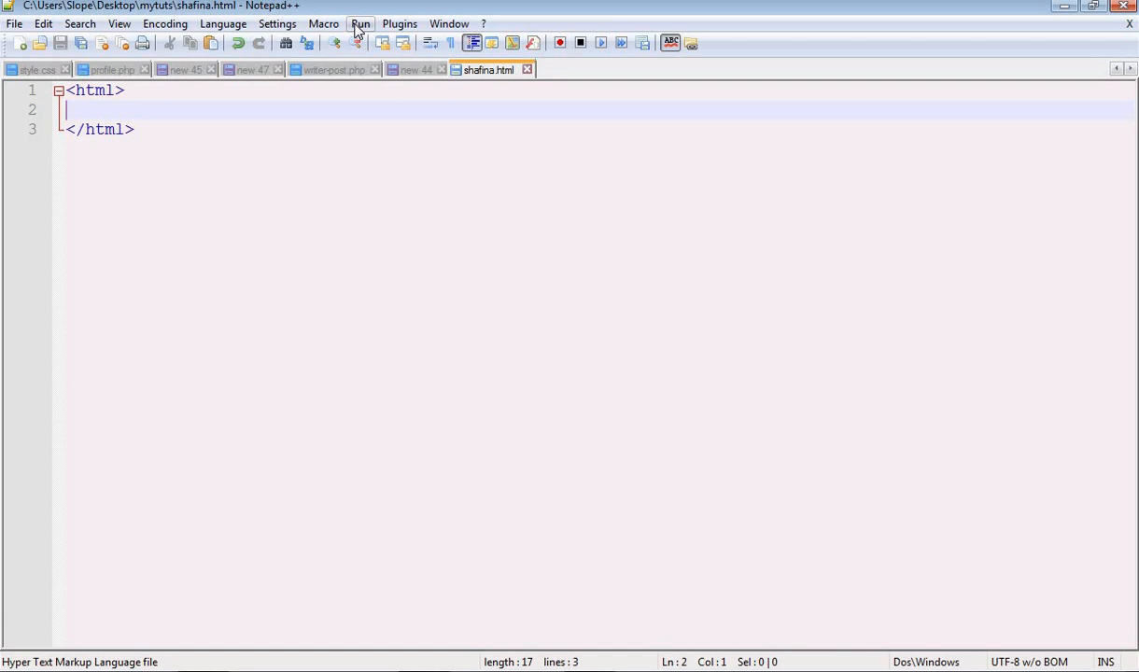
# Bring up the Run menu with its Launch in Firefox/IE/Chrome/Safari entries
pyautogui.click(360, 23)
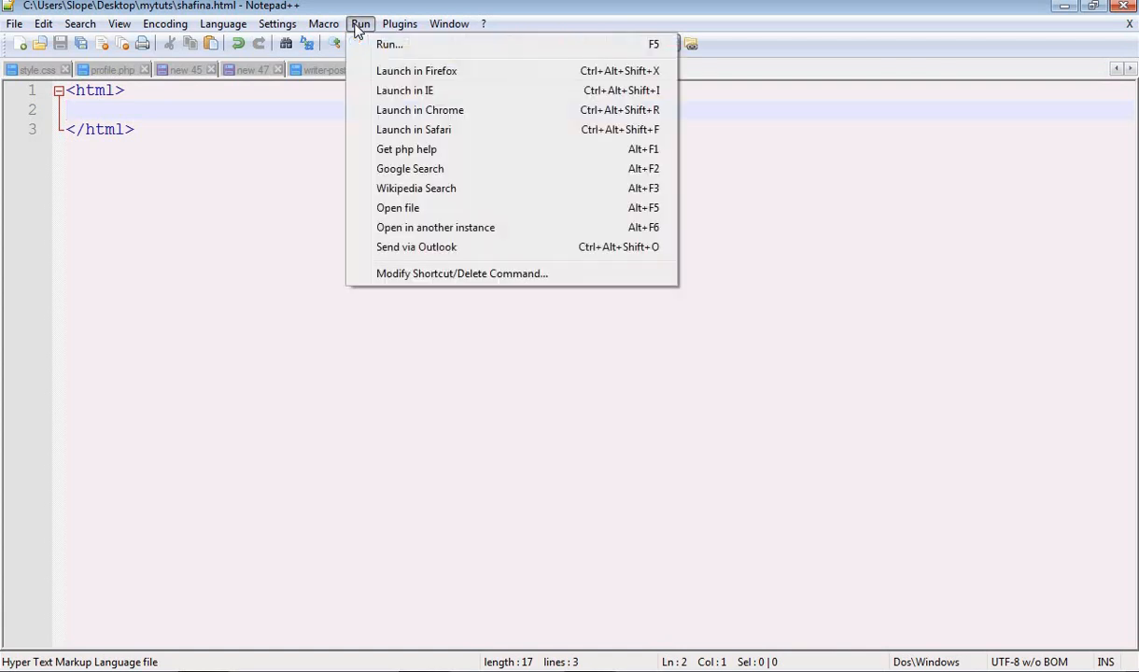
pyautogui.moveTo(416, 71)
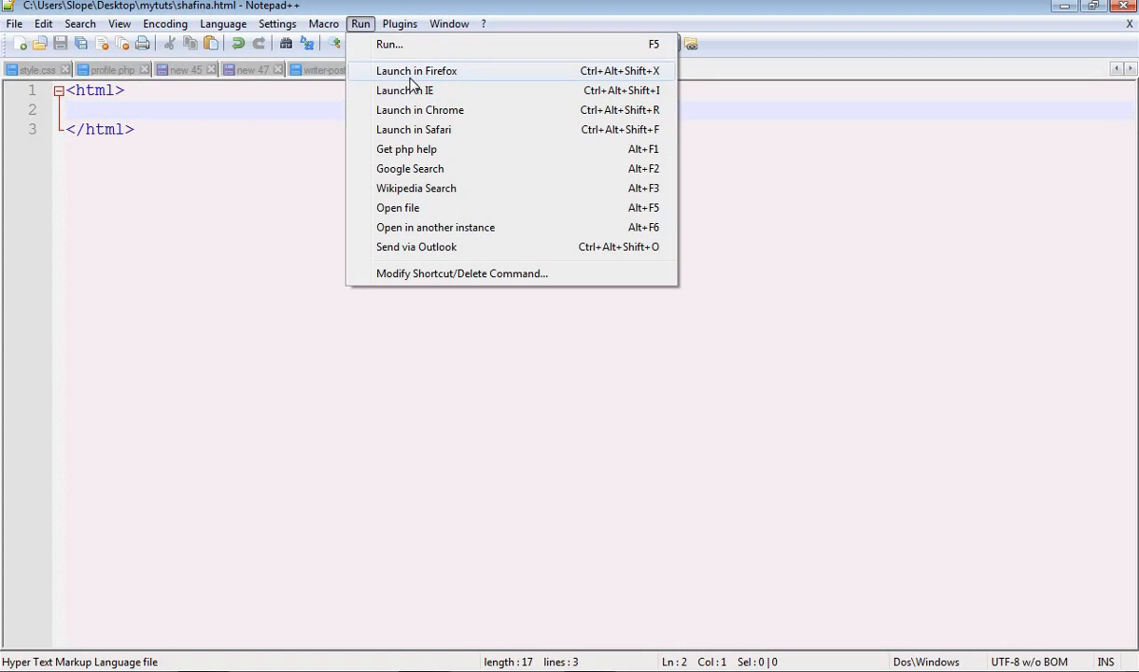
pyautogui.moveTo(415, 84)
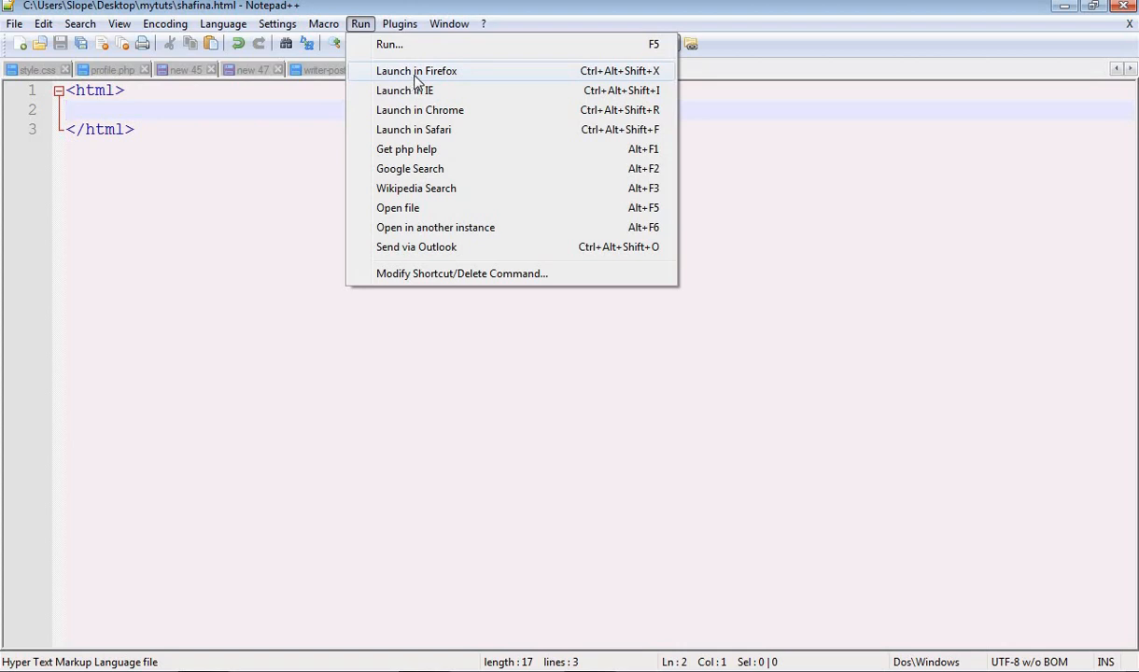
pyautogui.moveTo(418, 90)
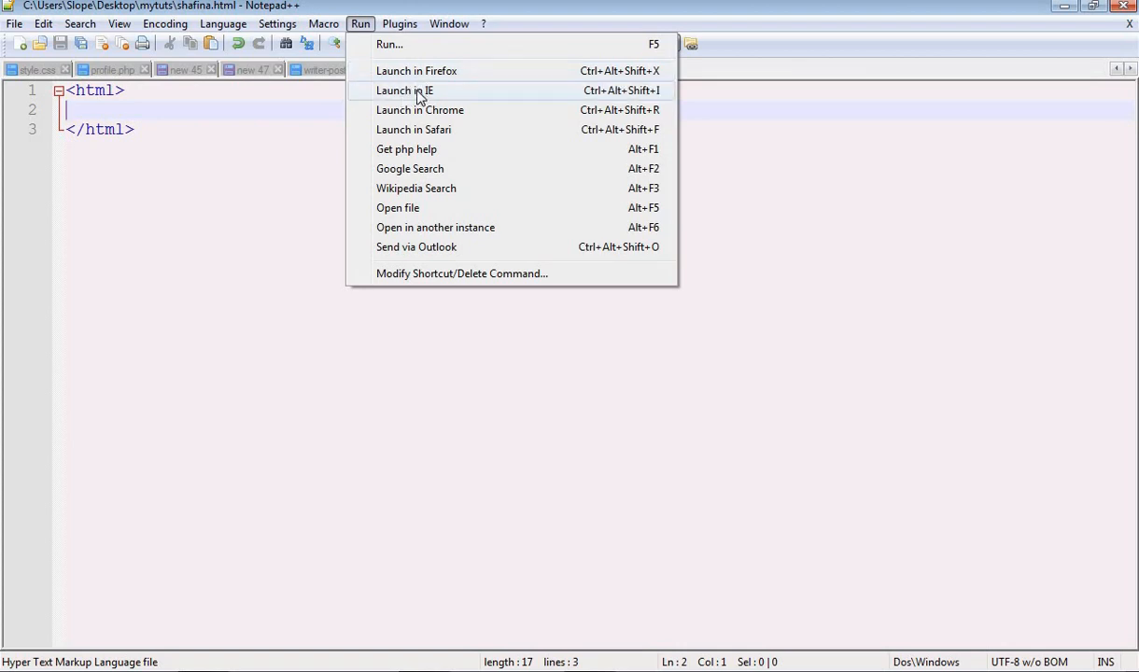
pyautogui.moveTo(444, 138)
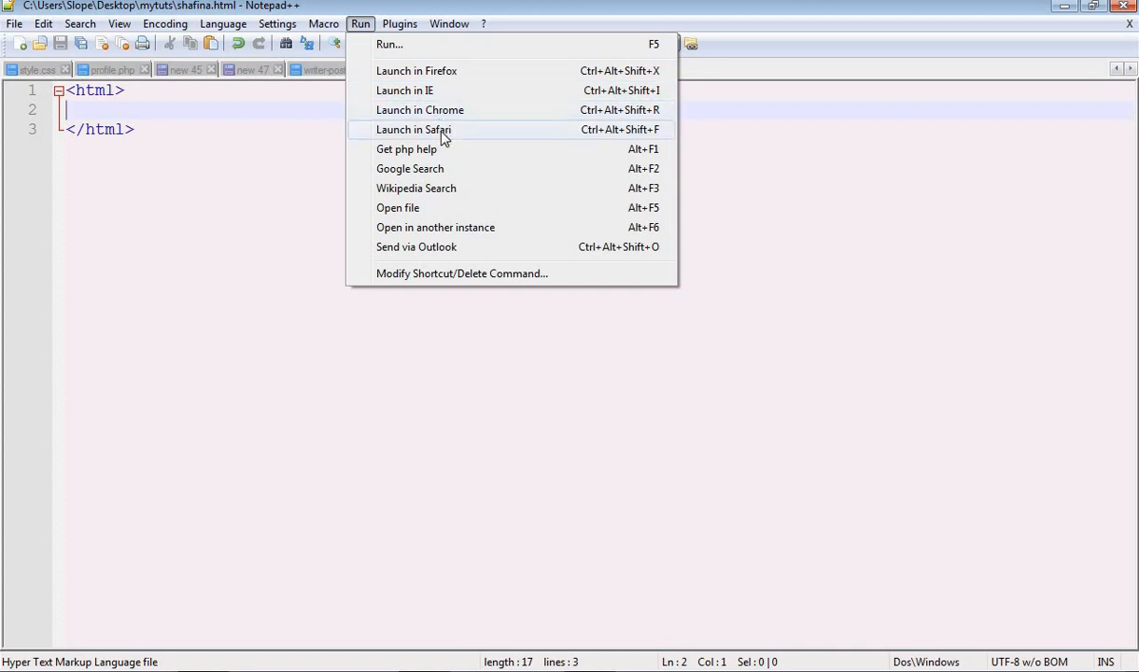
pyautogui.moveTo(439, 110)
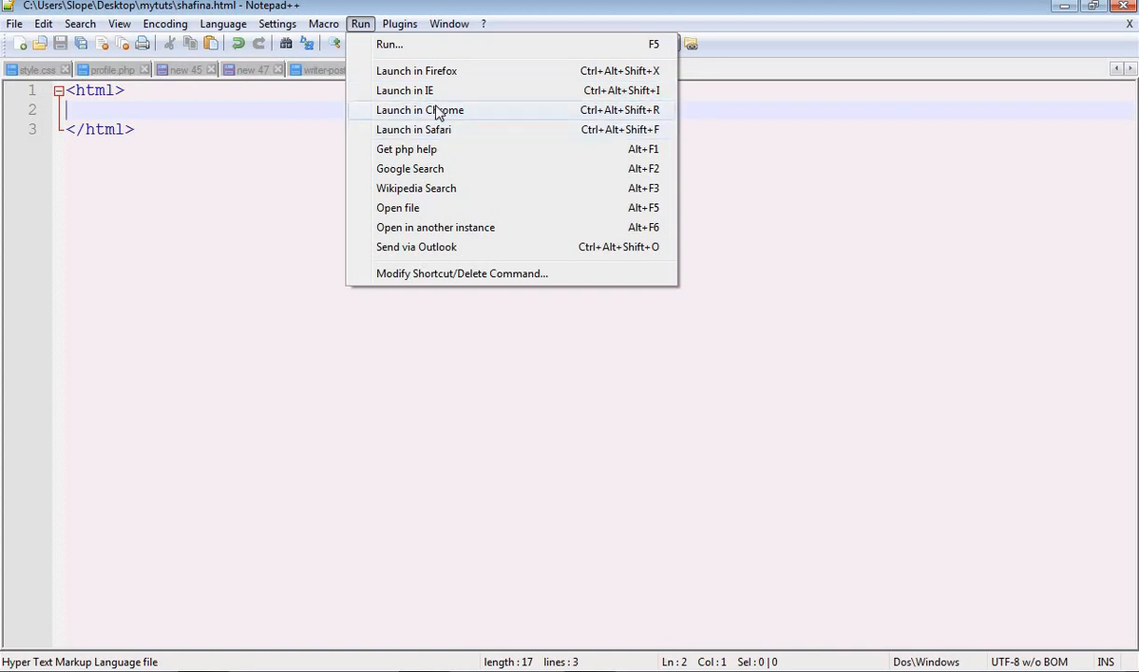
pyautogui.moveTo(416, 123)
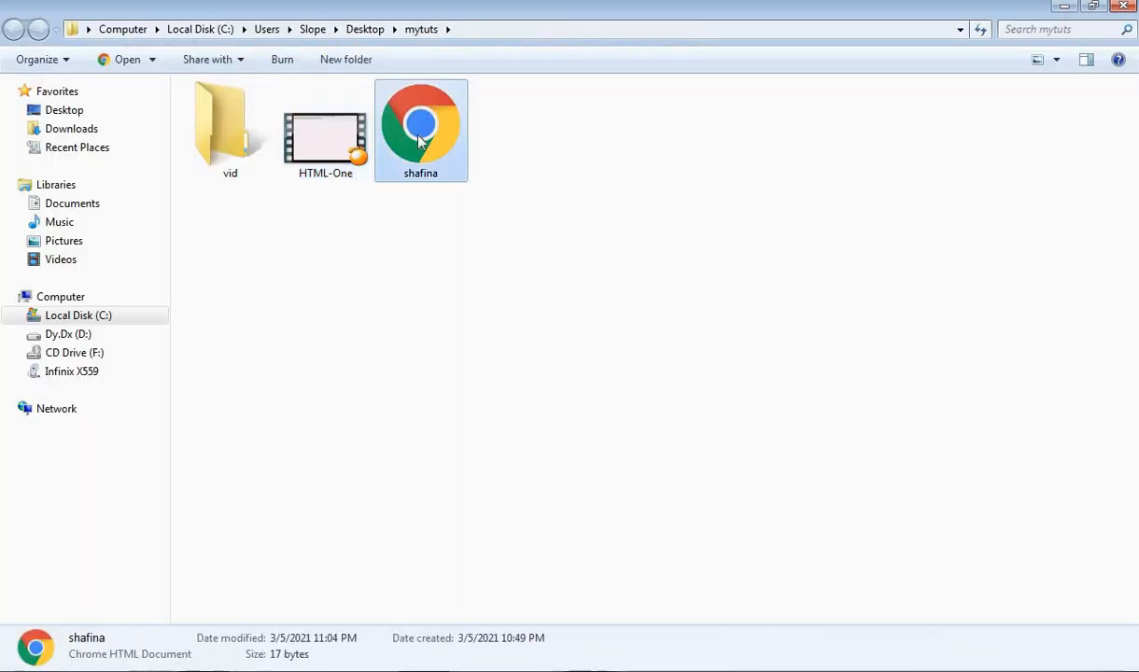
# Open shafina from the mytuts folder so the blank page loads in the browser
pyautogui.rightClick(420, 130)
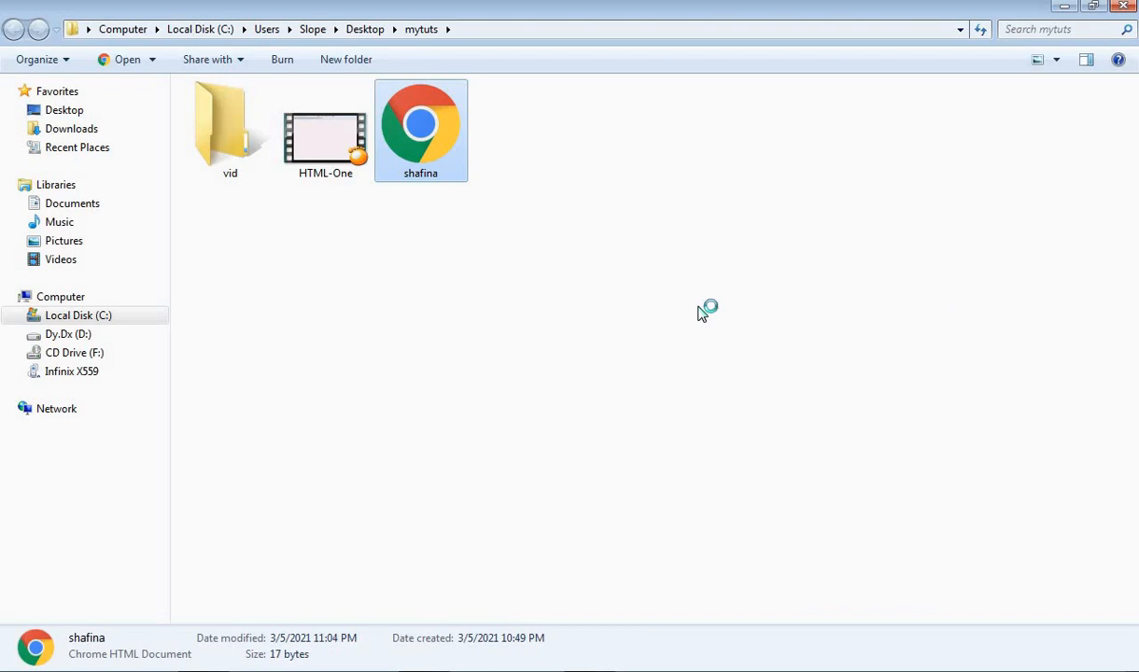
pyautogui.doubleClick(420, 127)
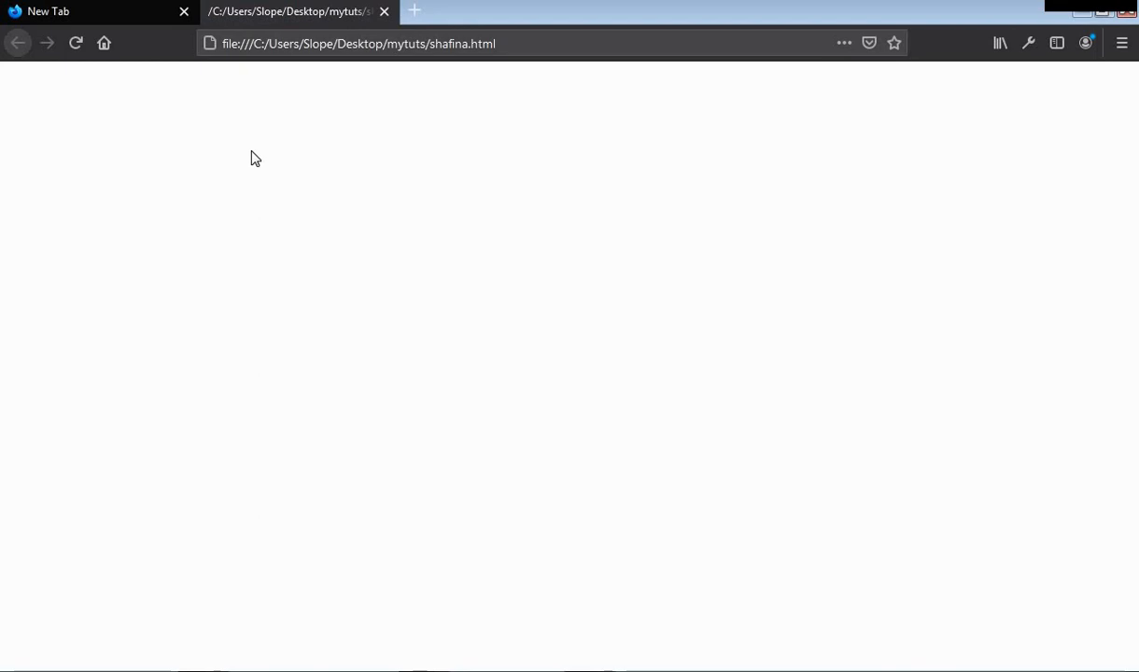
pyautogui.moveTo(340, 315)
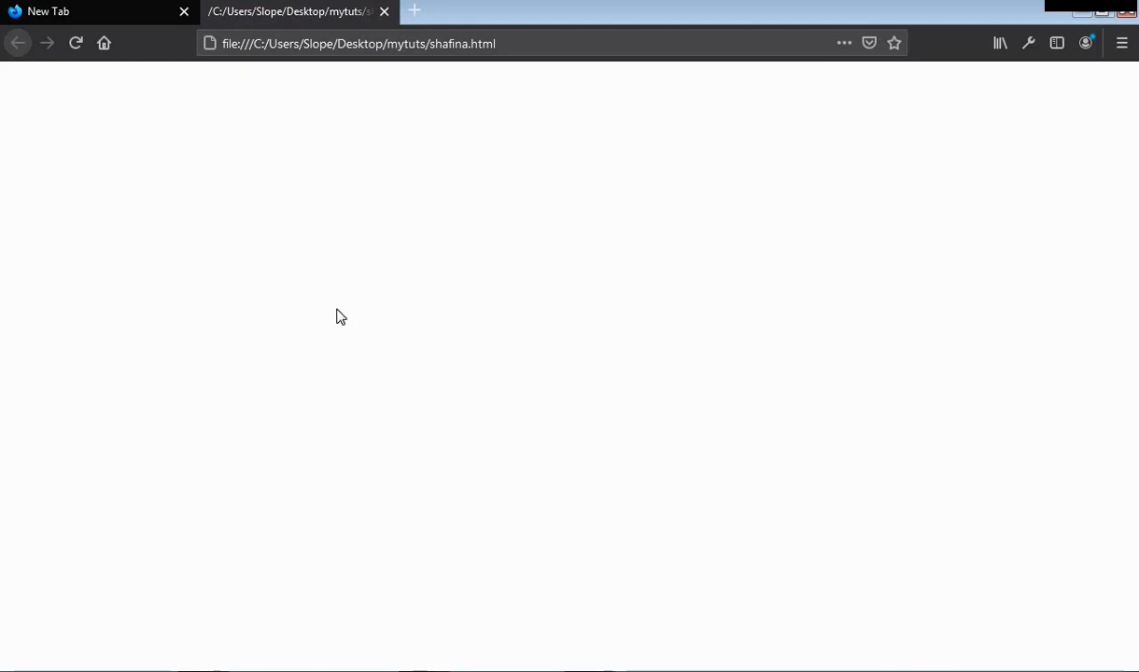
pyautogui.moveTo(395, 335)
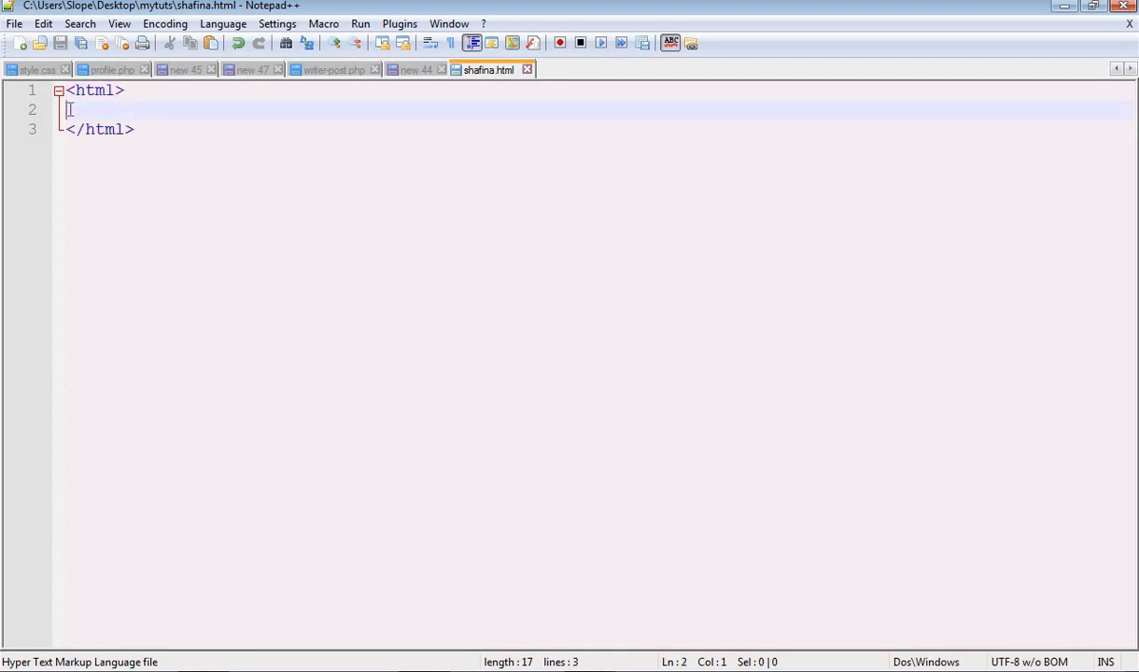
# Write the <head></head> pair inside the html tags
pyautogui.write('<d')
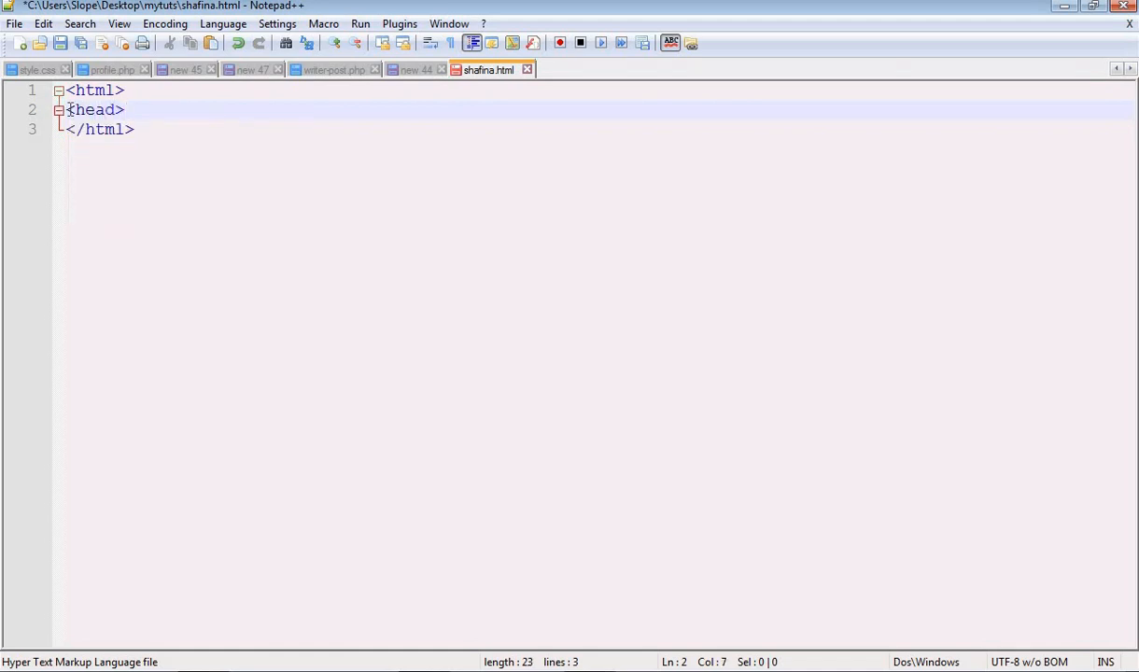
pyautogui.write('<')
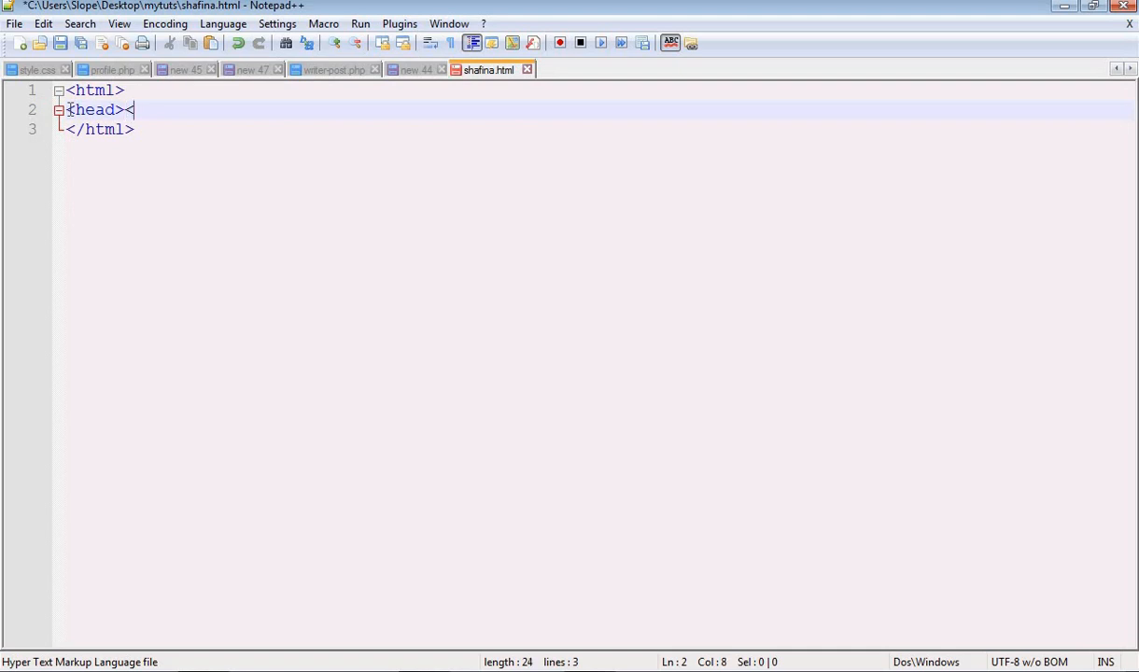
pyautogui.write('/')
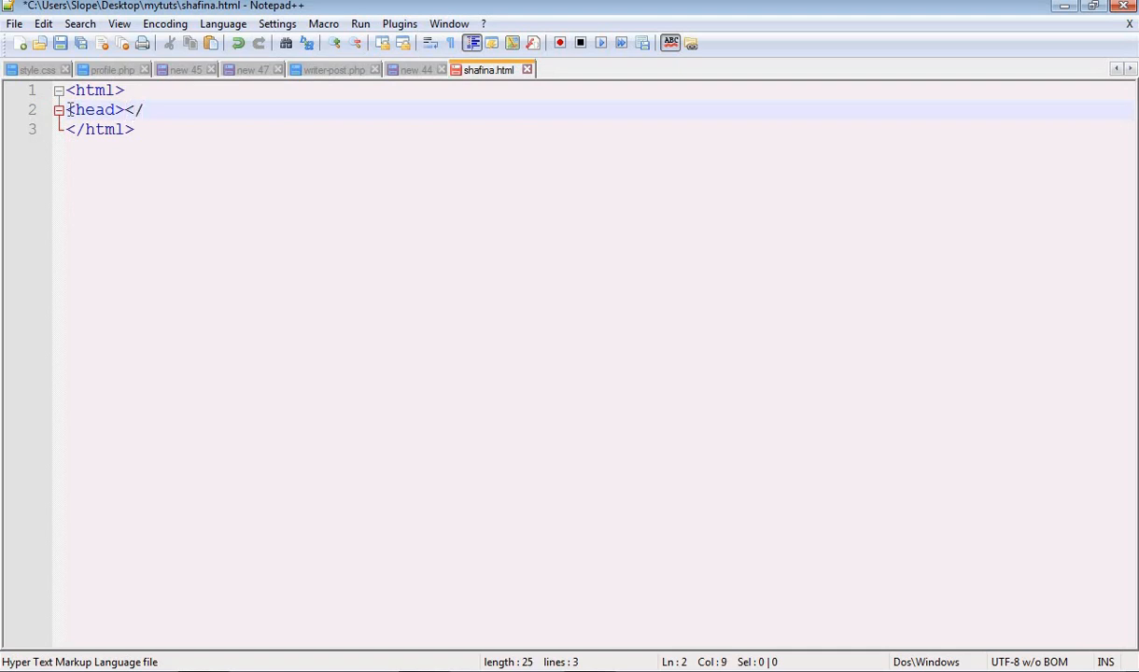
pyautogui.write('head')
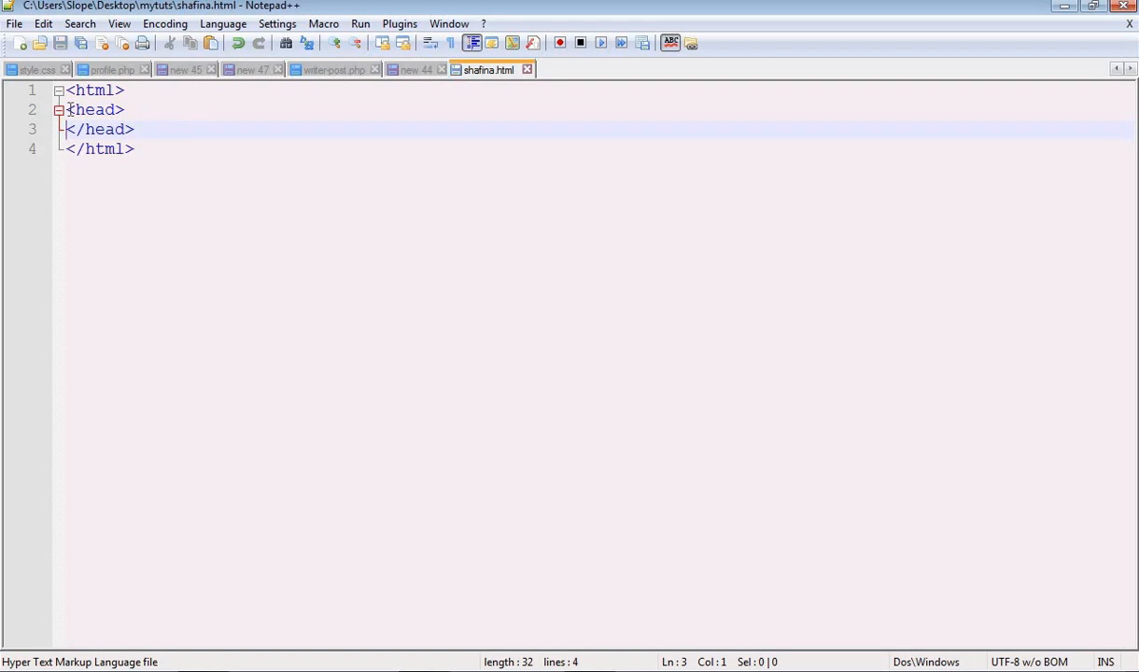
# Add blank lines after <html> to space out the head block, then save shafina.html
pyautogui.click(127, 90)
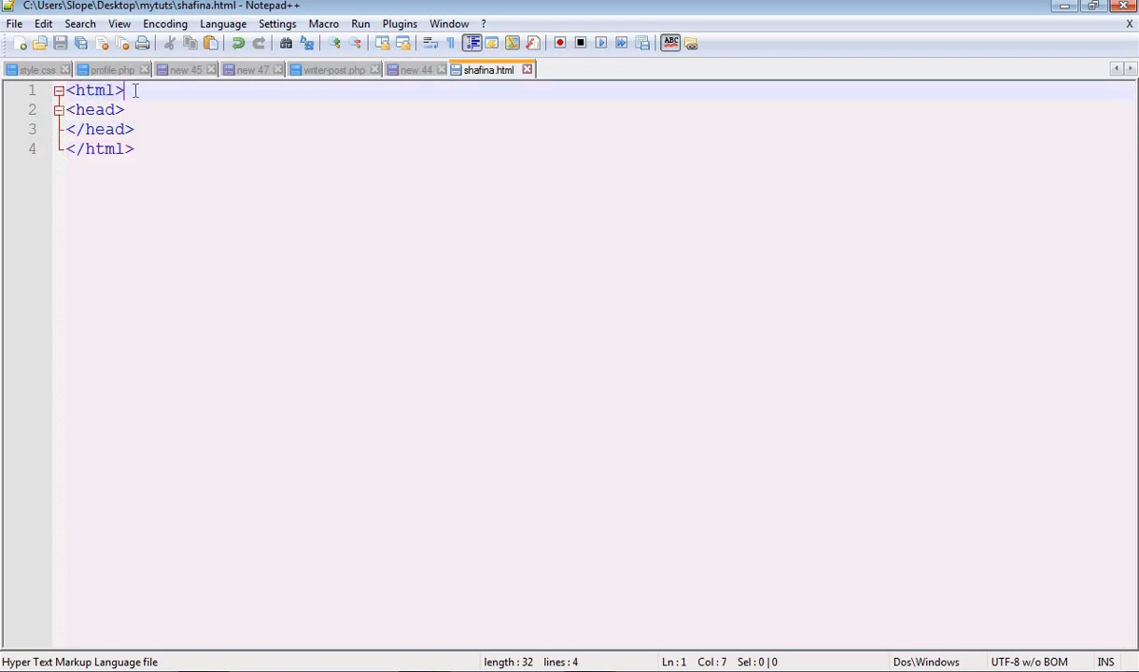
pyautogui.press('Enter')
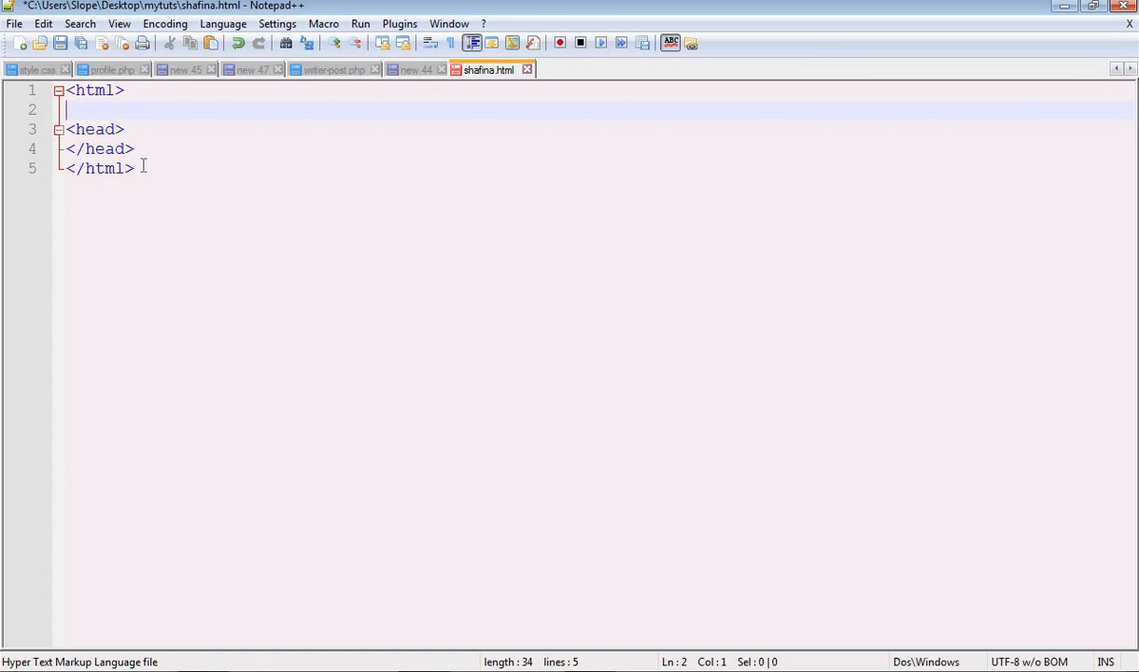
pyautogui.press('Enter')
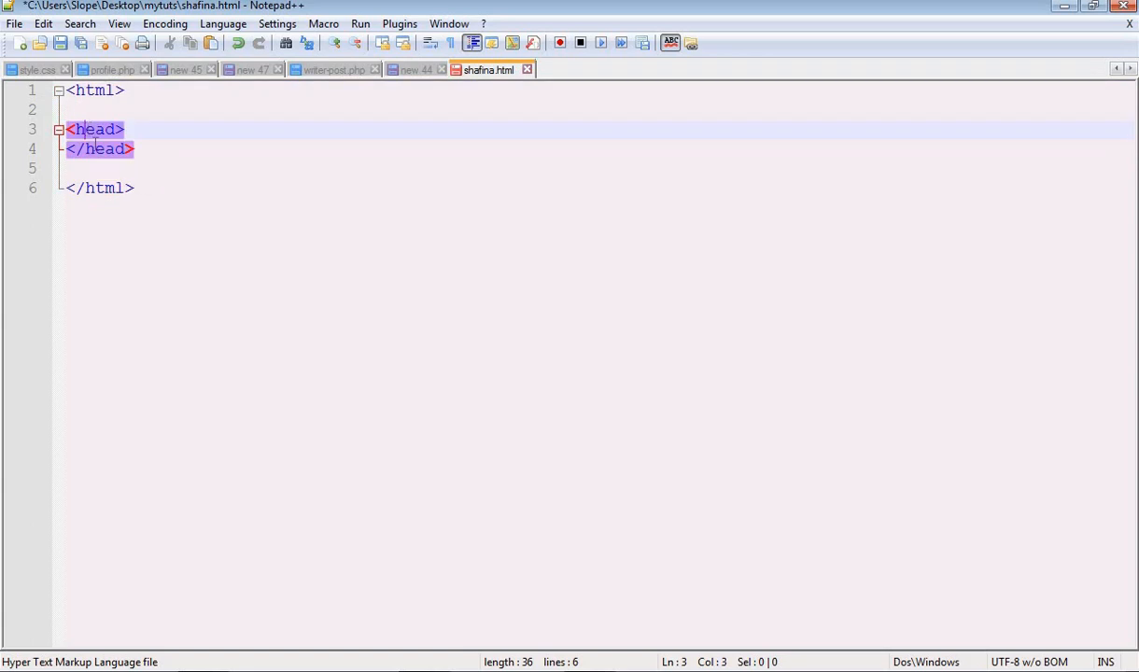
pyautogui.click(60, 43)
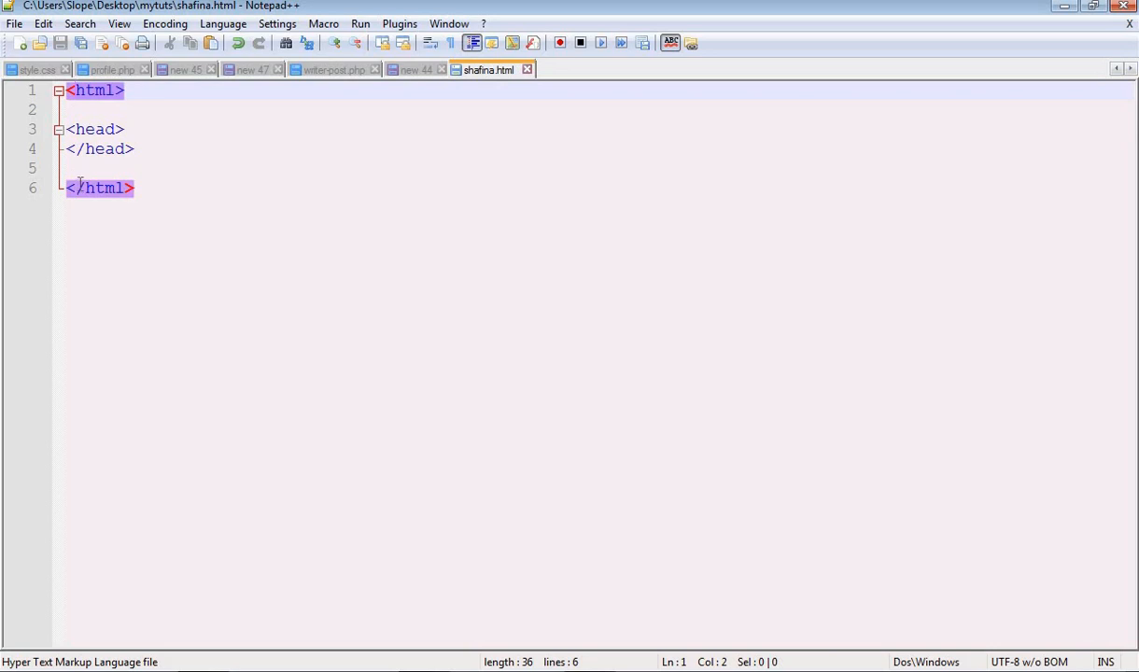
# Add an empty <title></title> on a new line after <head>, ending with the caret between the tags
pyautogui.click(97, 150)
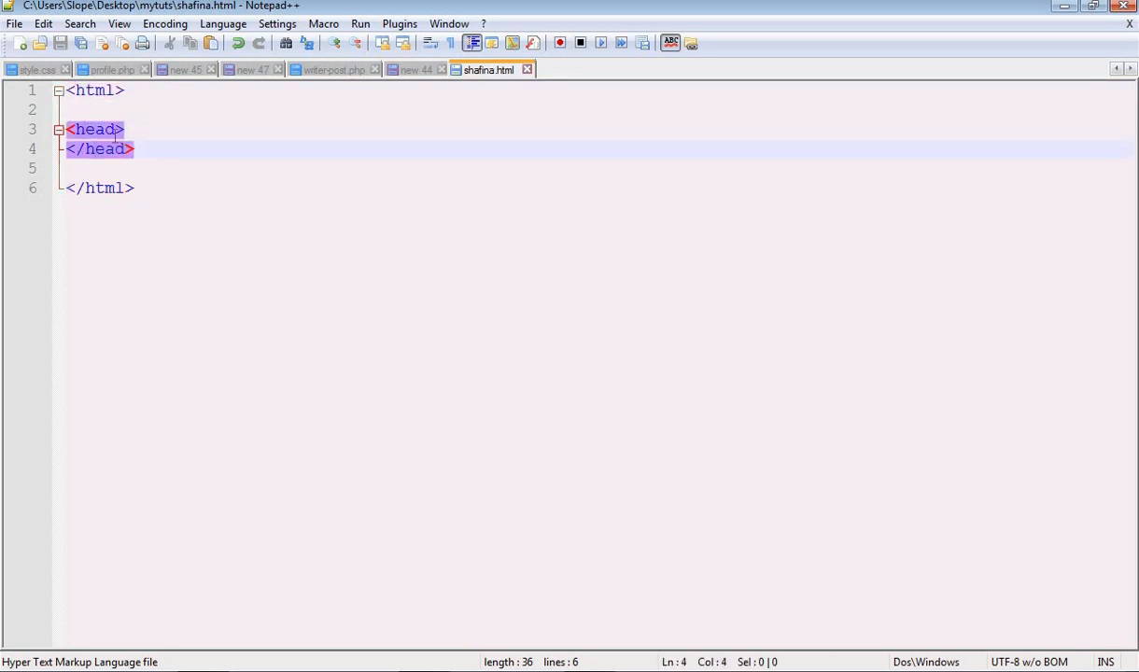
pyautogui.click(127, 129)
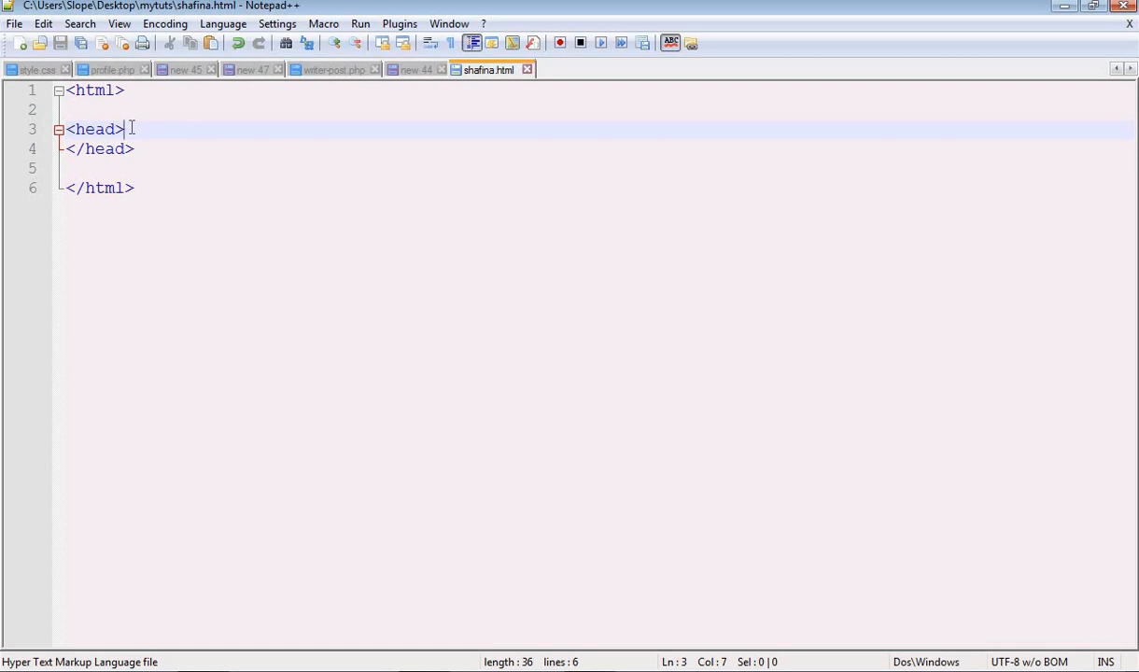
pyautogui.press('Enter')
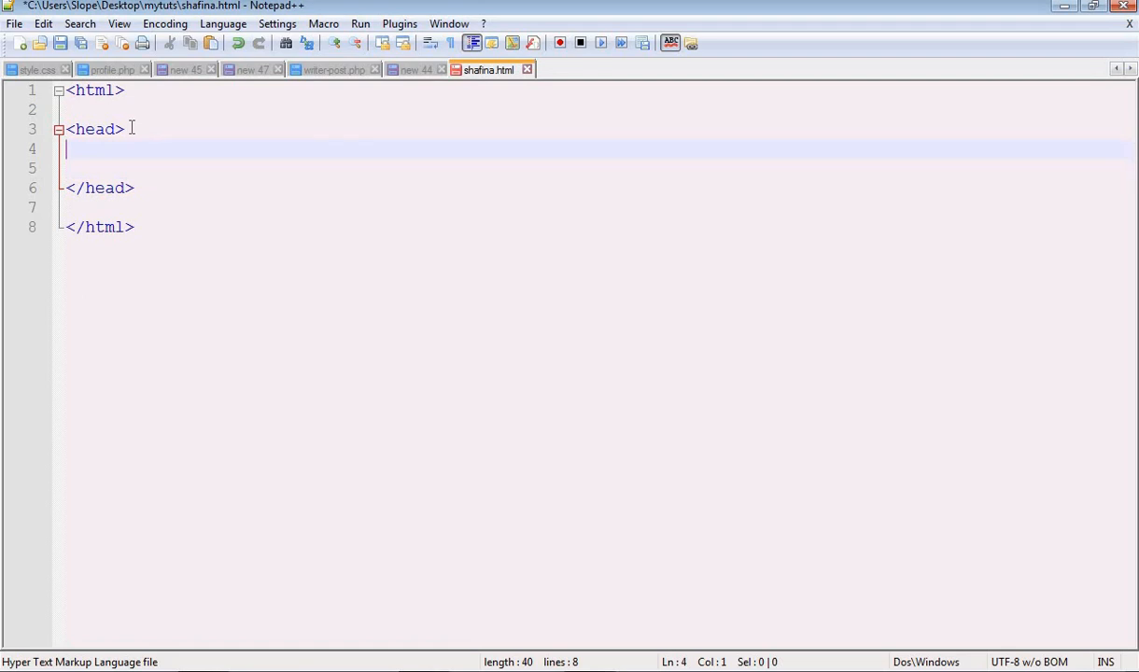
pyautogui.write('title><')
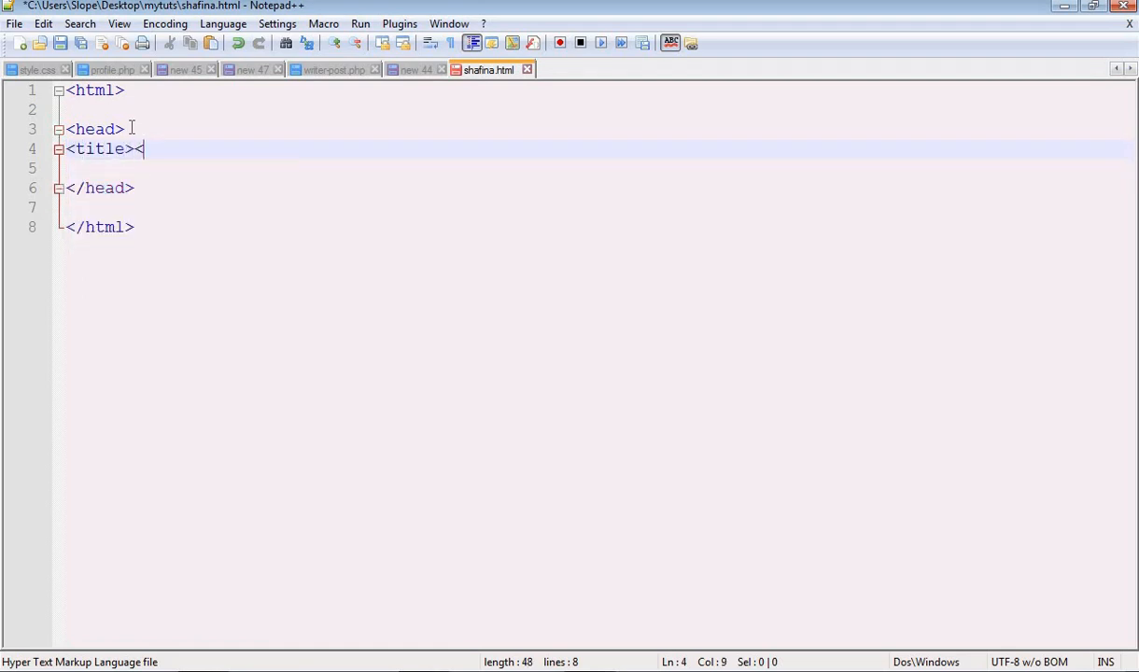
pyautogui.write('/title>')
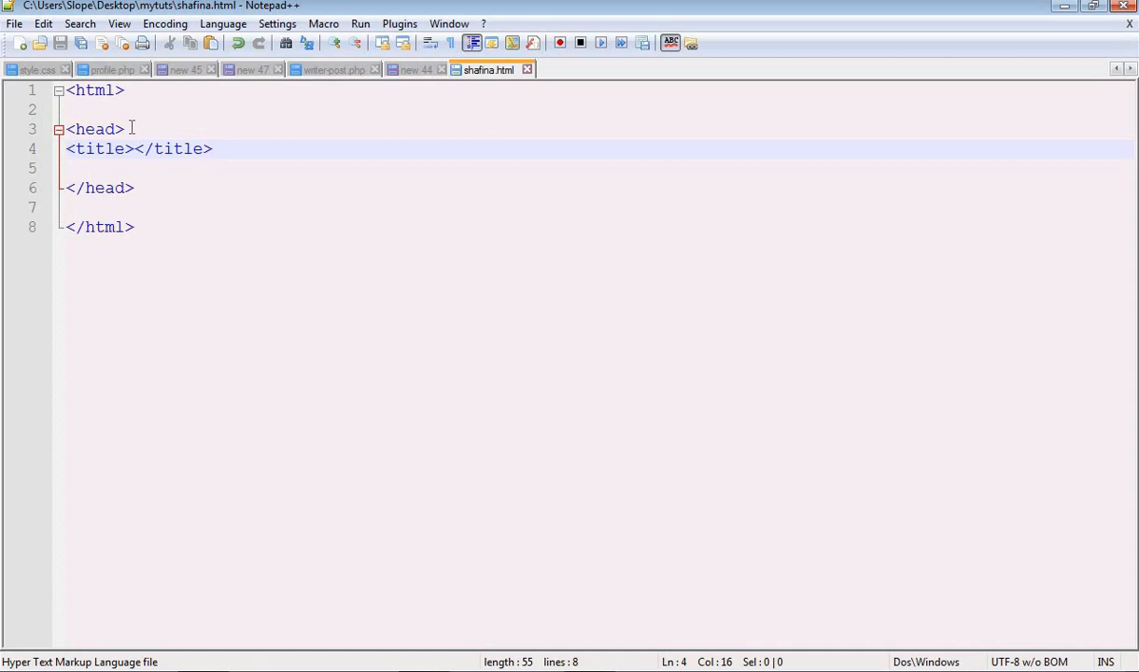
pyautogui.moveTo(101, 89)
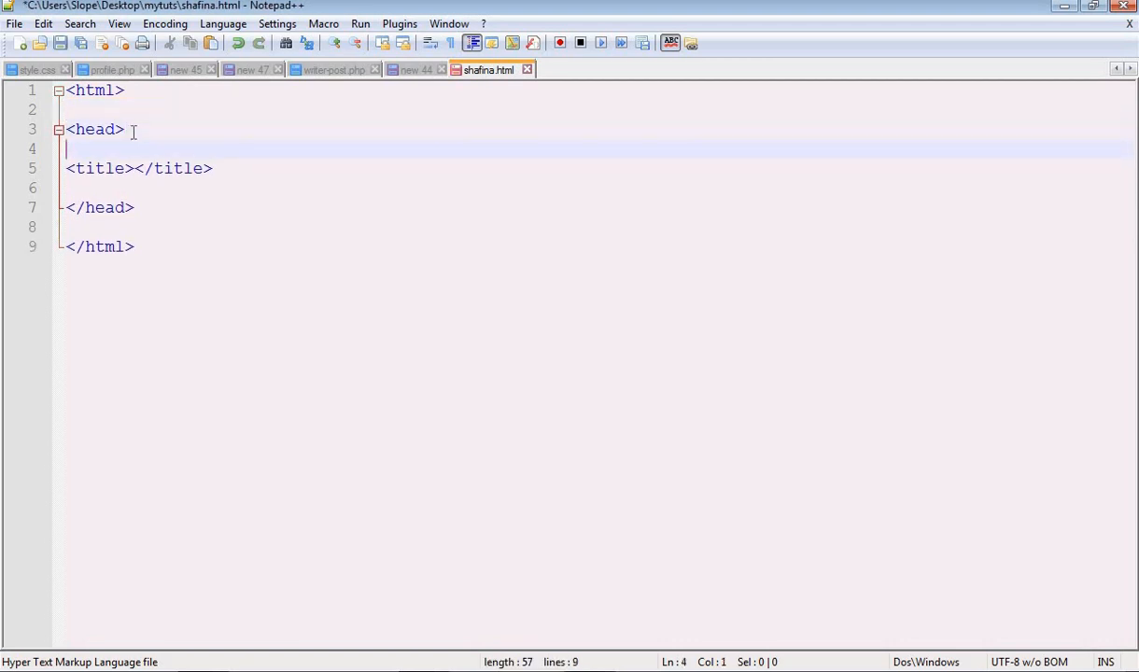
pyautogui.click(101, 207)
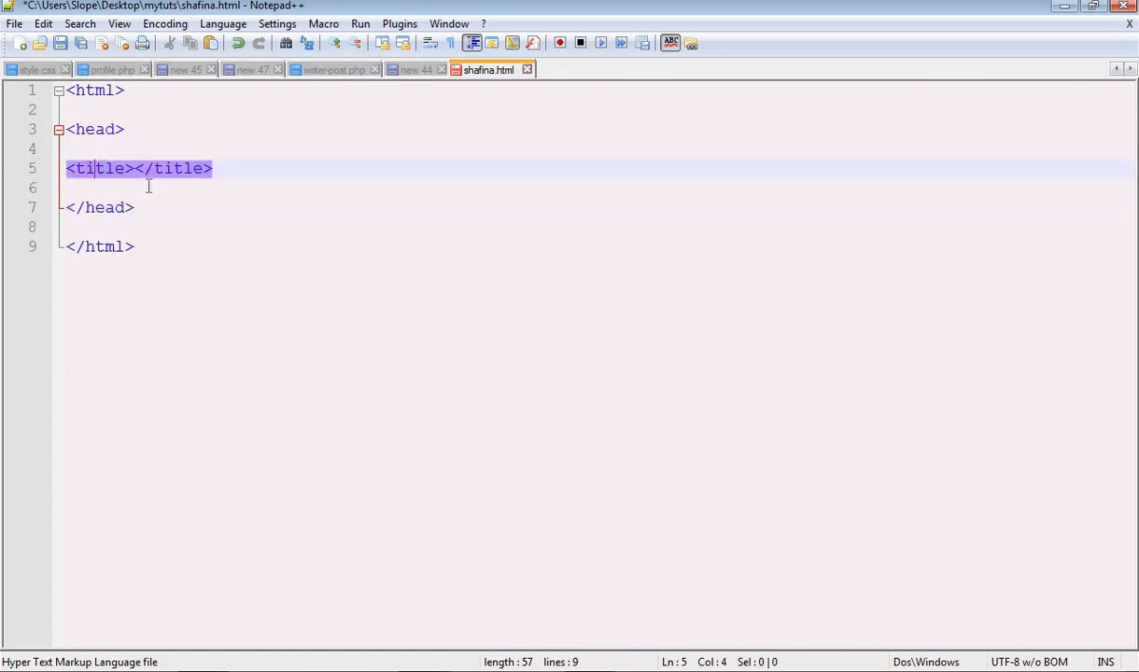
pyautogui.click(135, 168)
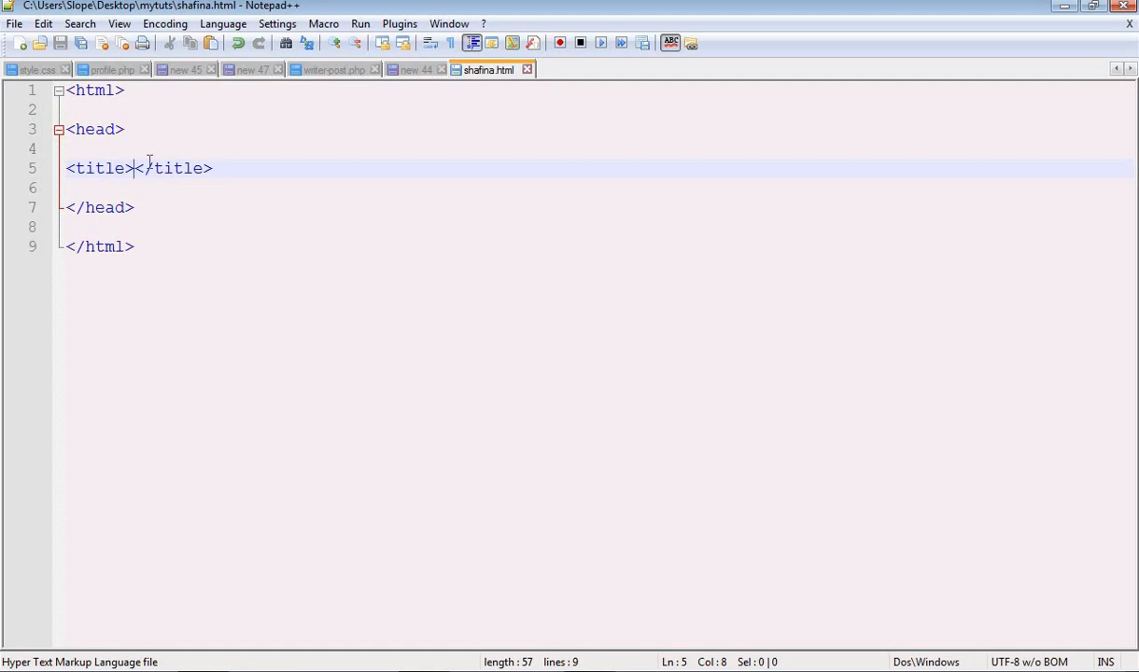
pyautogui.moveTo(493, 481)
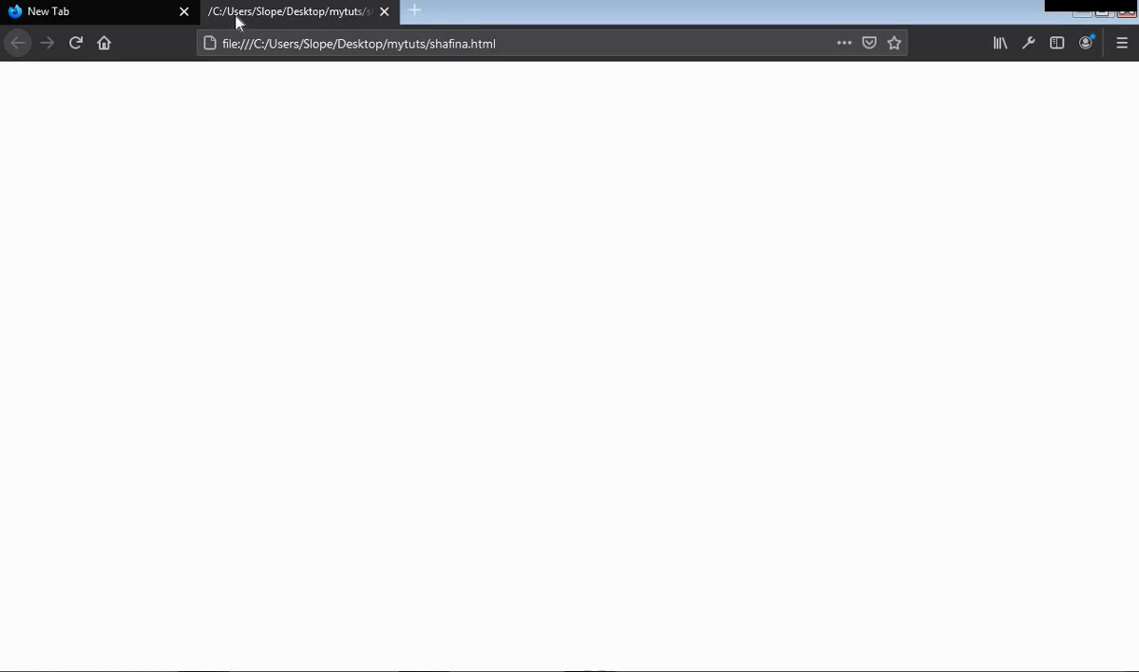
pyautogui.moveTo(250, 15)
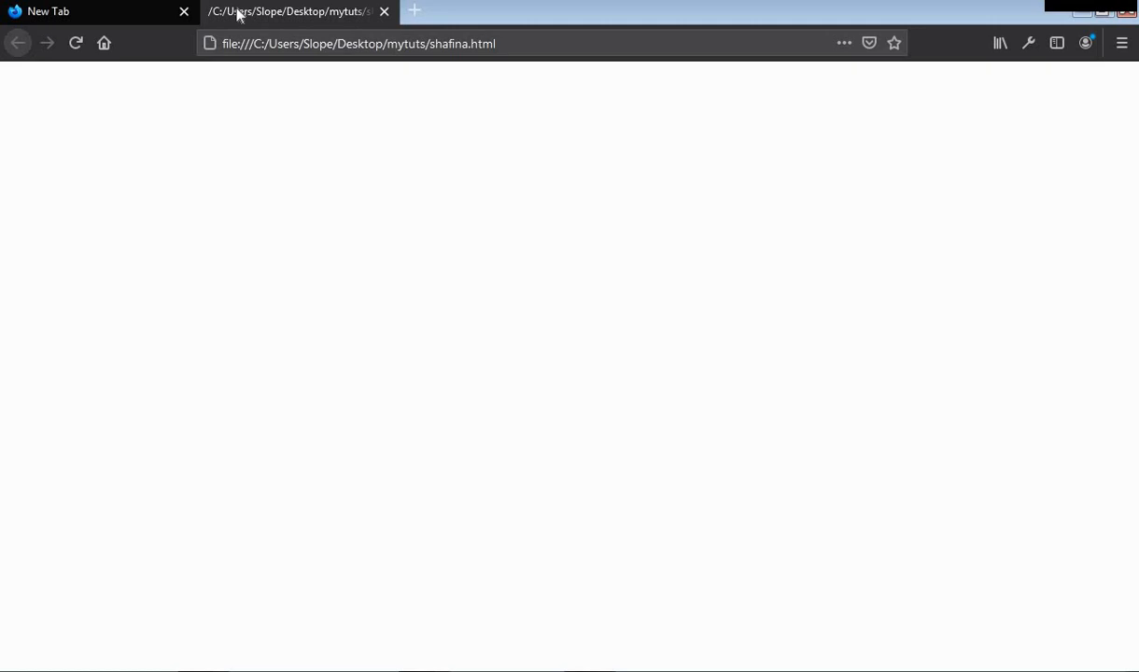
pyautogui.moveTo(233, 15)
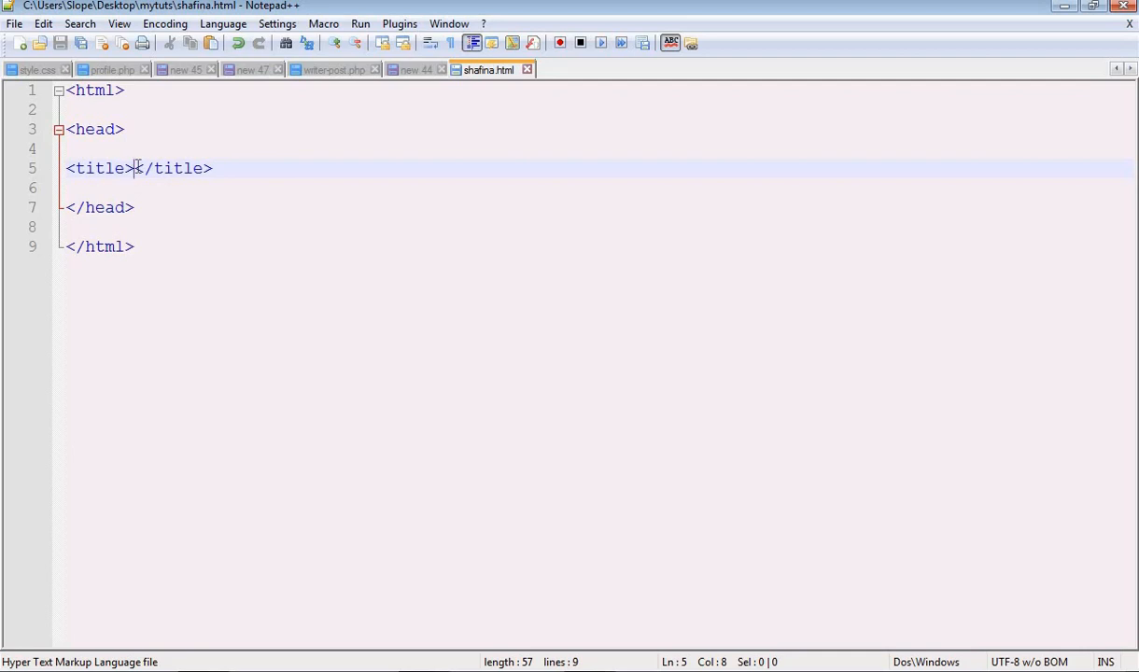
# Type Shafina between the title tags, save, and select the whole title line
pyautogui.write('SH')
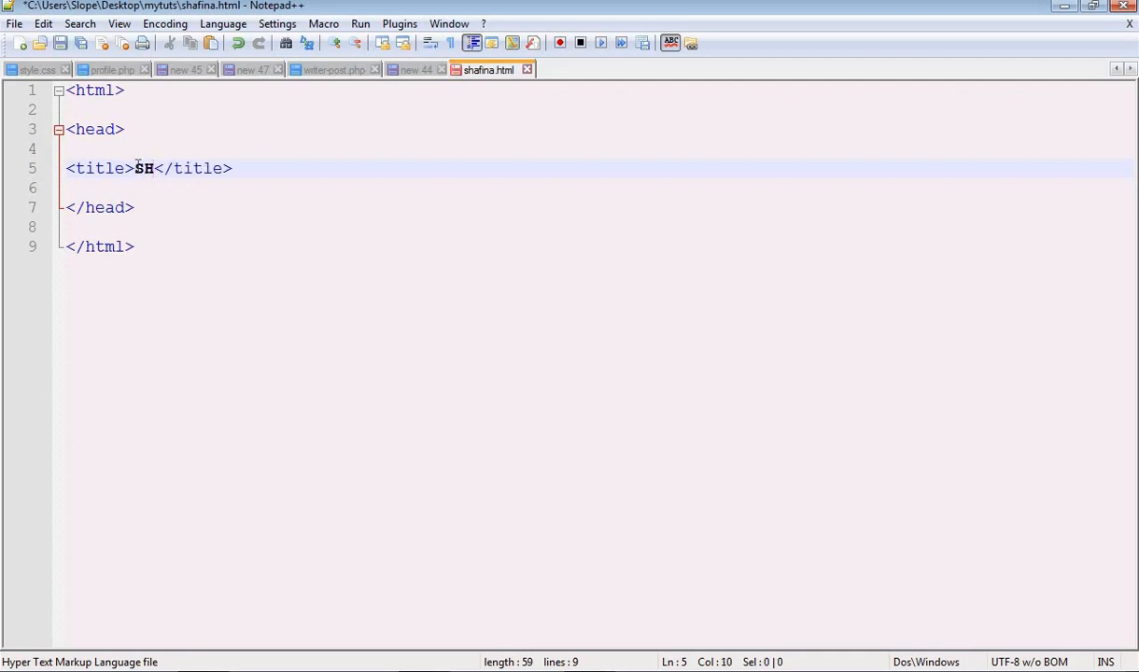
pyautogui.write('a')
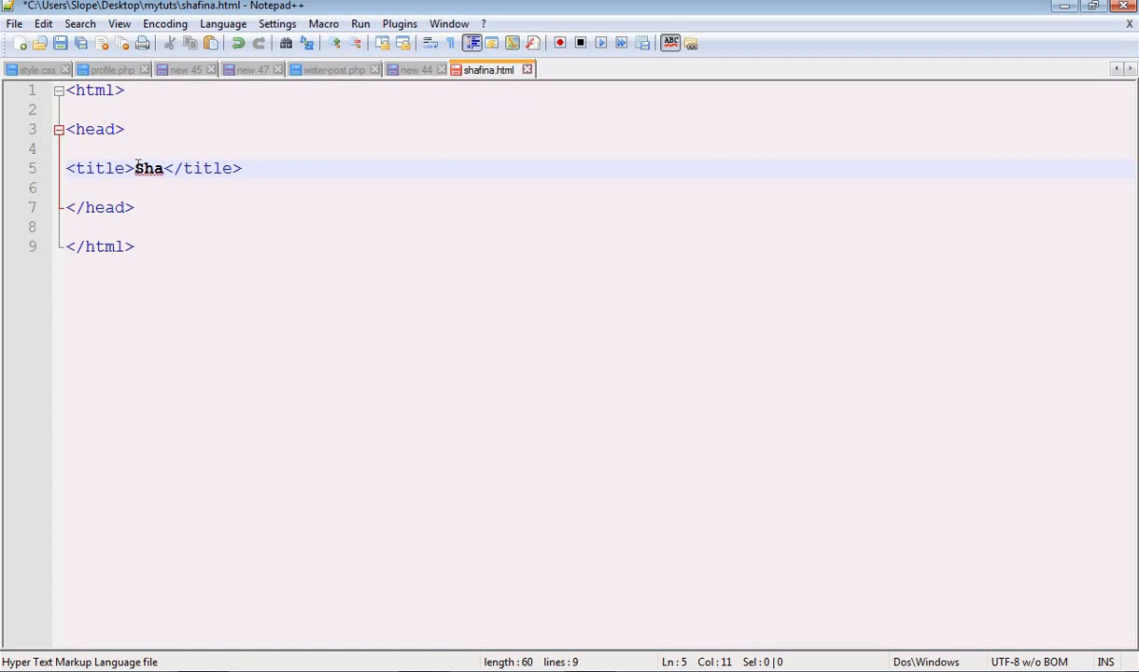
pyautogui.write('fina')
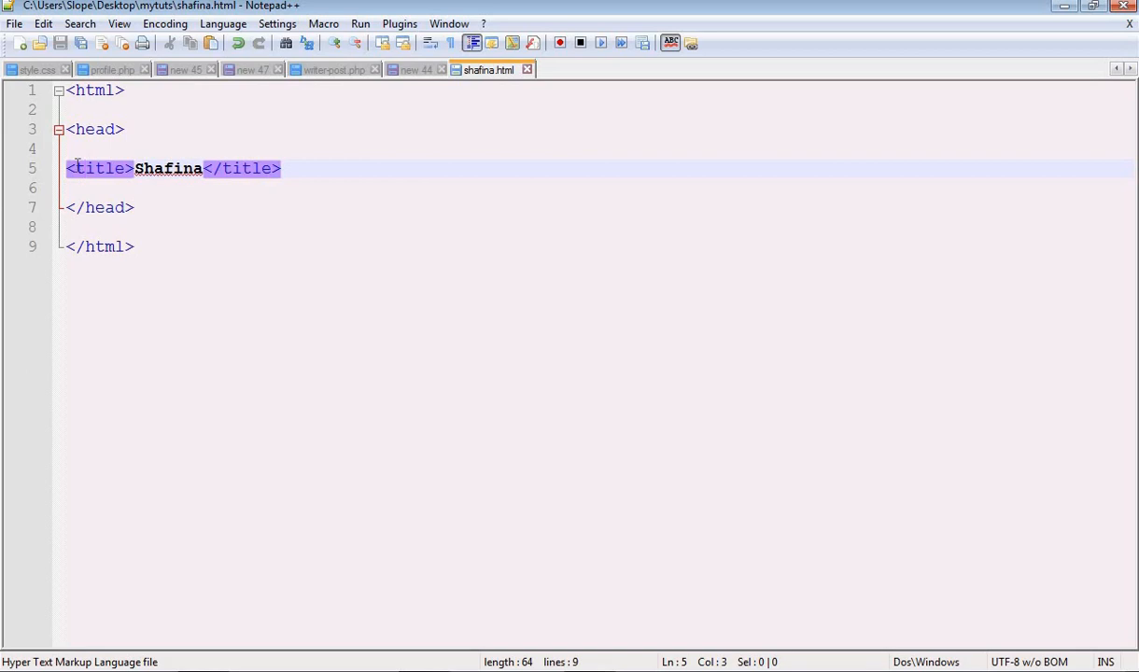
pyautogui.moveTo(82, 168)
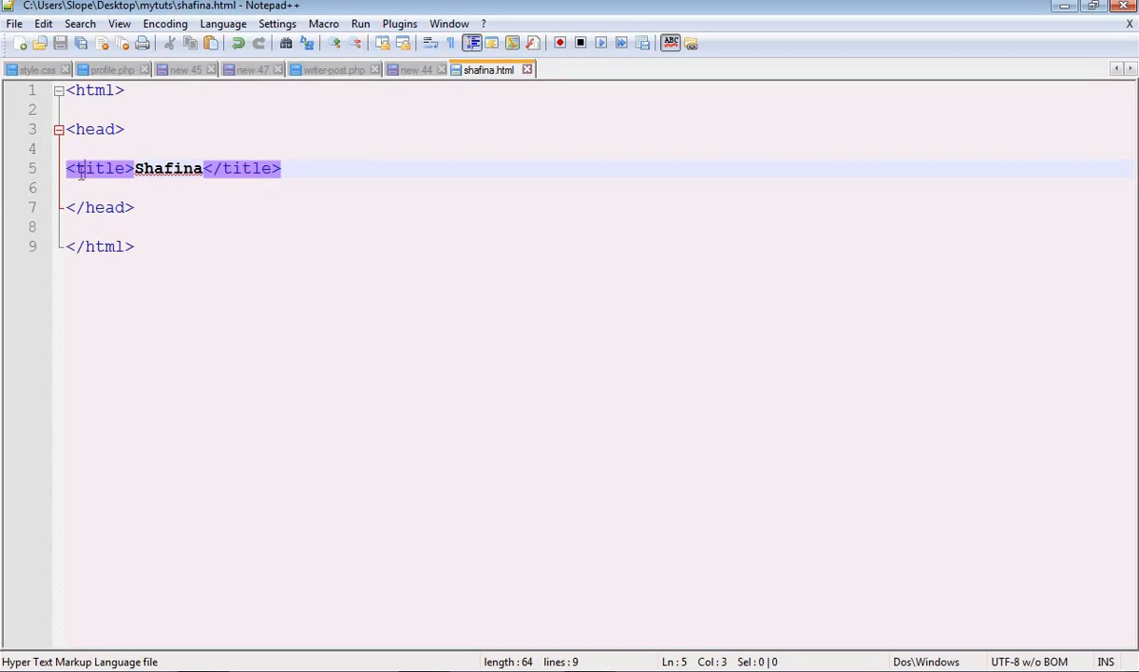
pyautogui.click(67, 168)
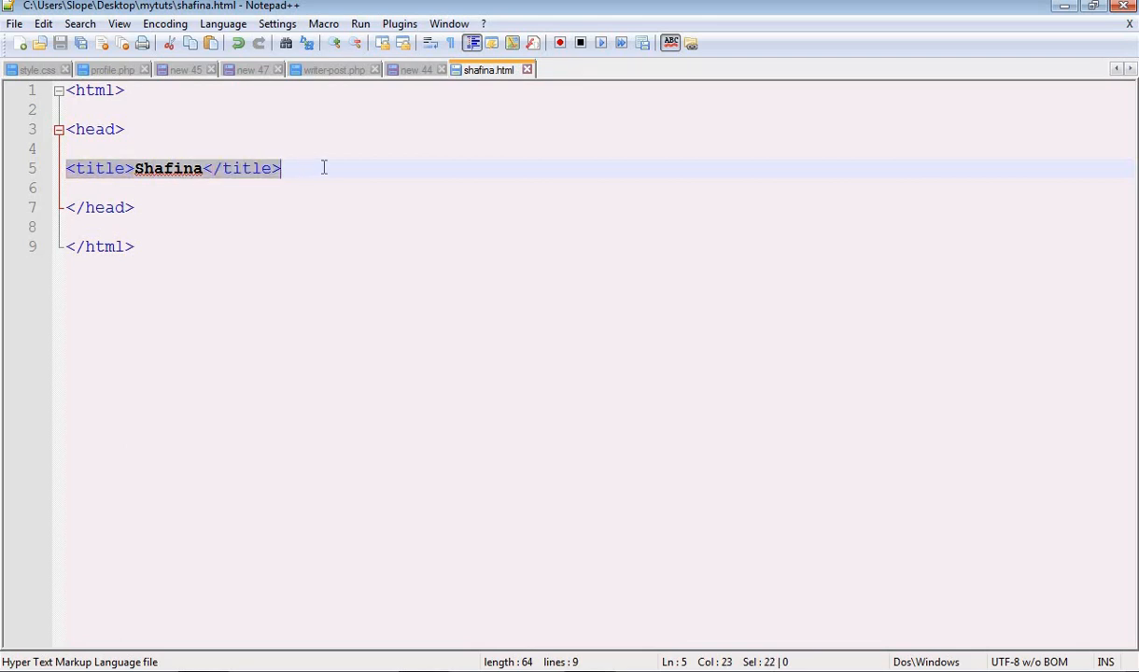
pyautogui.moveTo(101, 179)
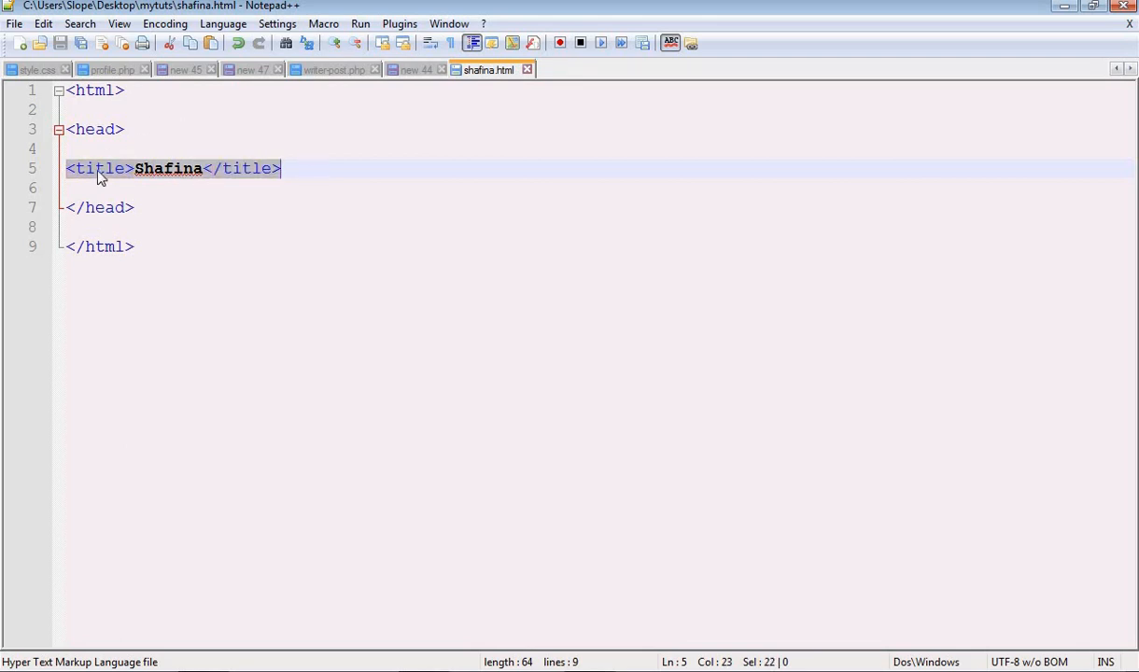